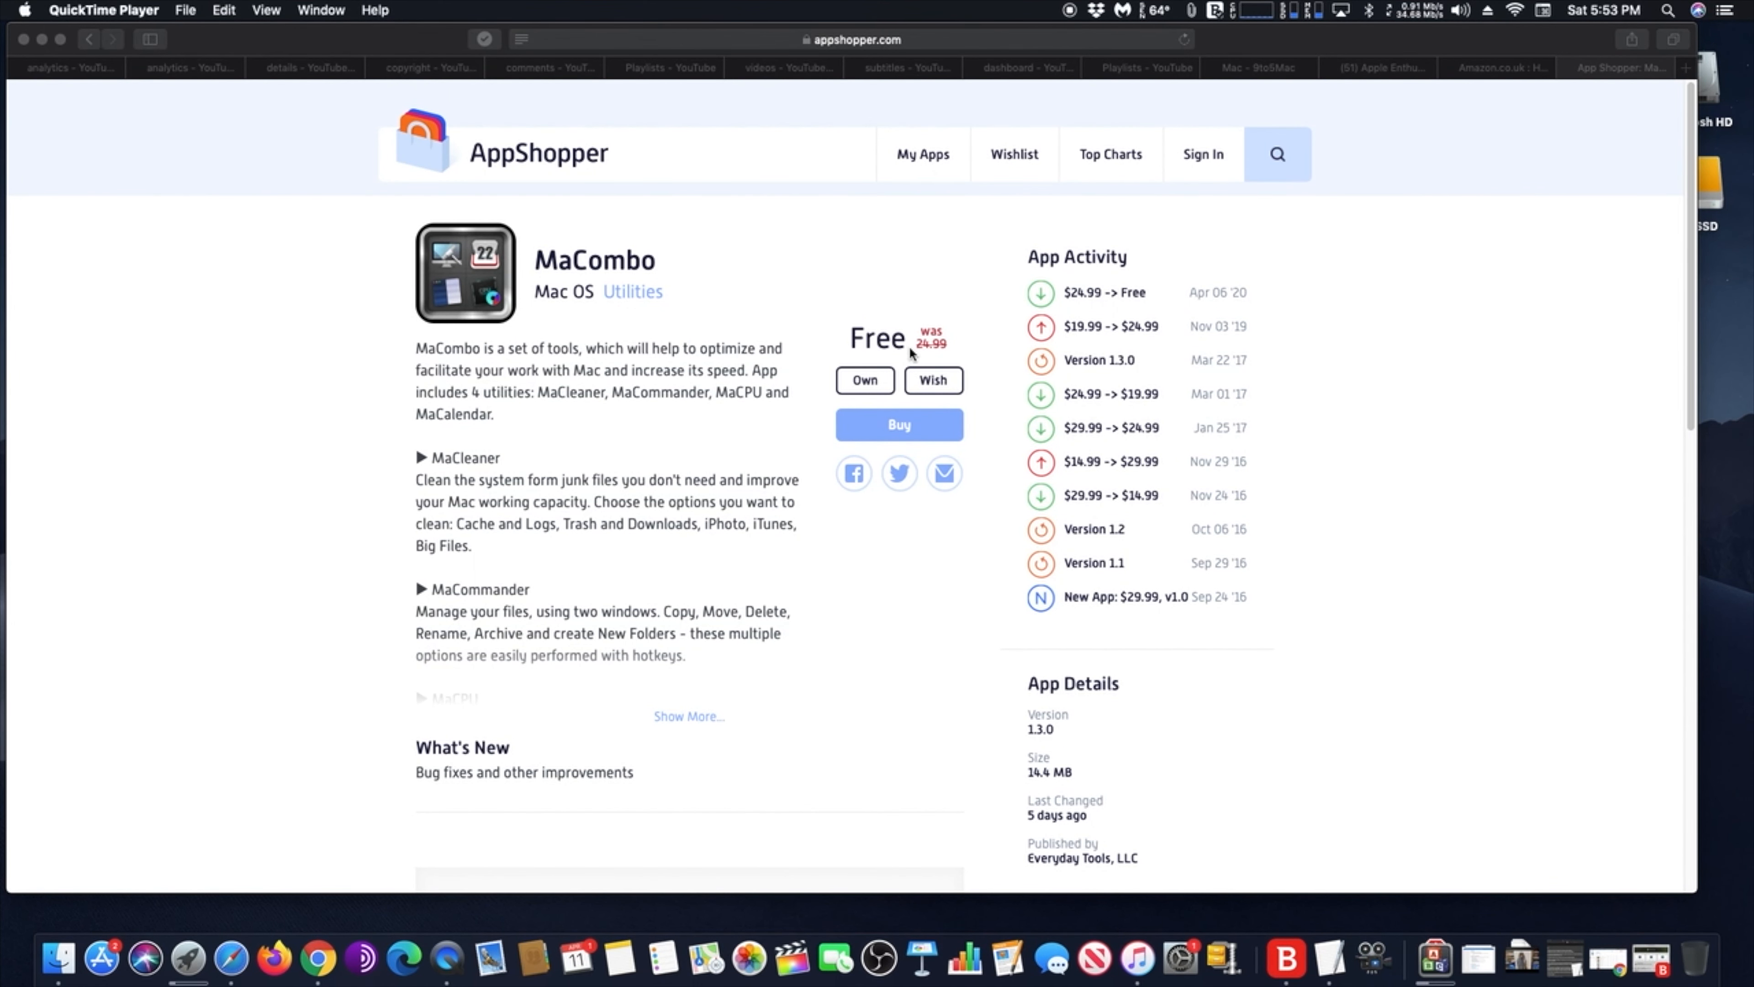
mouse_move(941, 363)
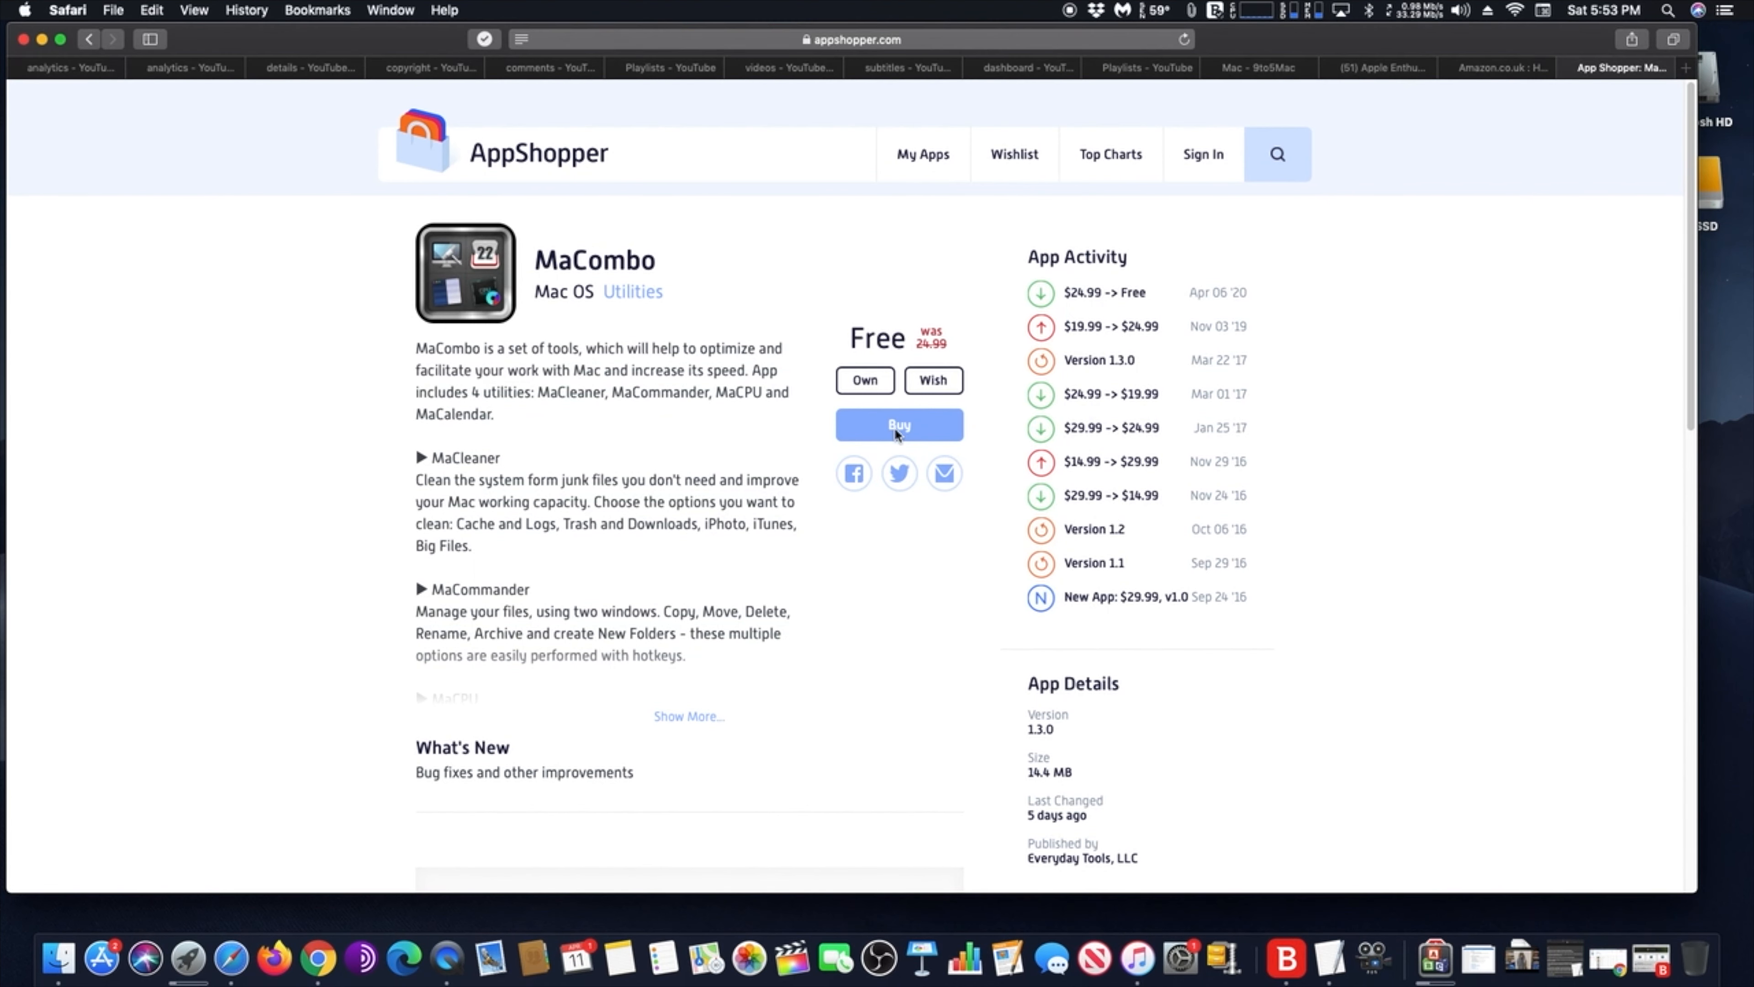
Get MaCombo from its AppShopper listing, opening its Mac App Store page.
left_click(898, 425)
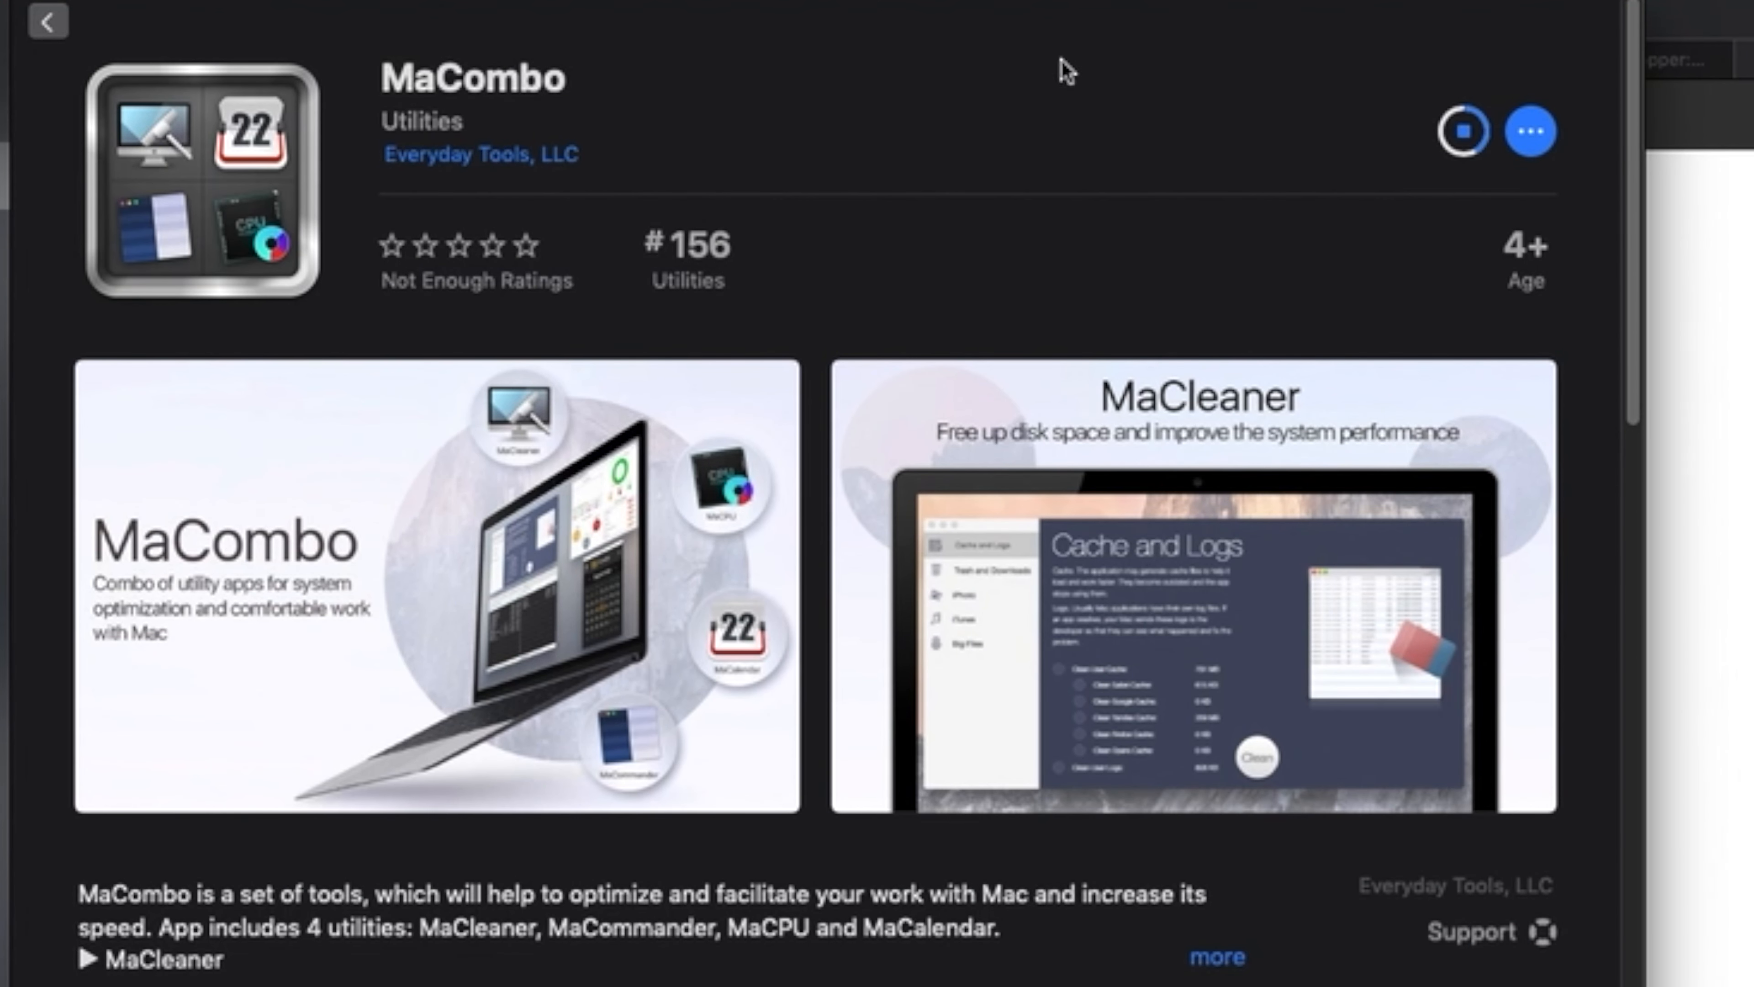
Scroll the App Store page while MaCombo installs and its utilities panel appears.
scroll("down", 3)
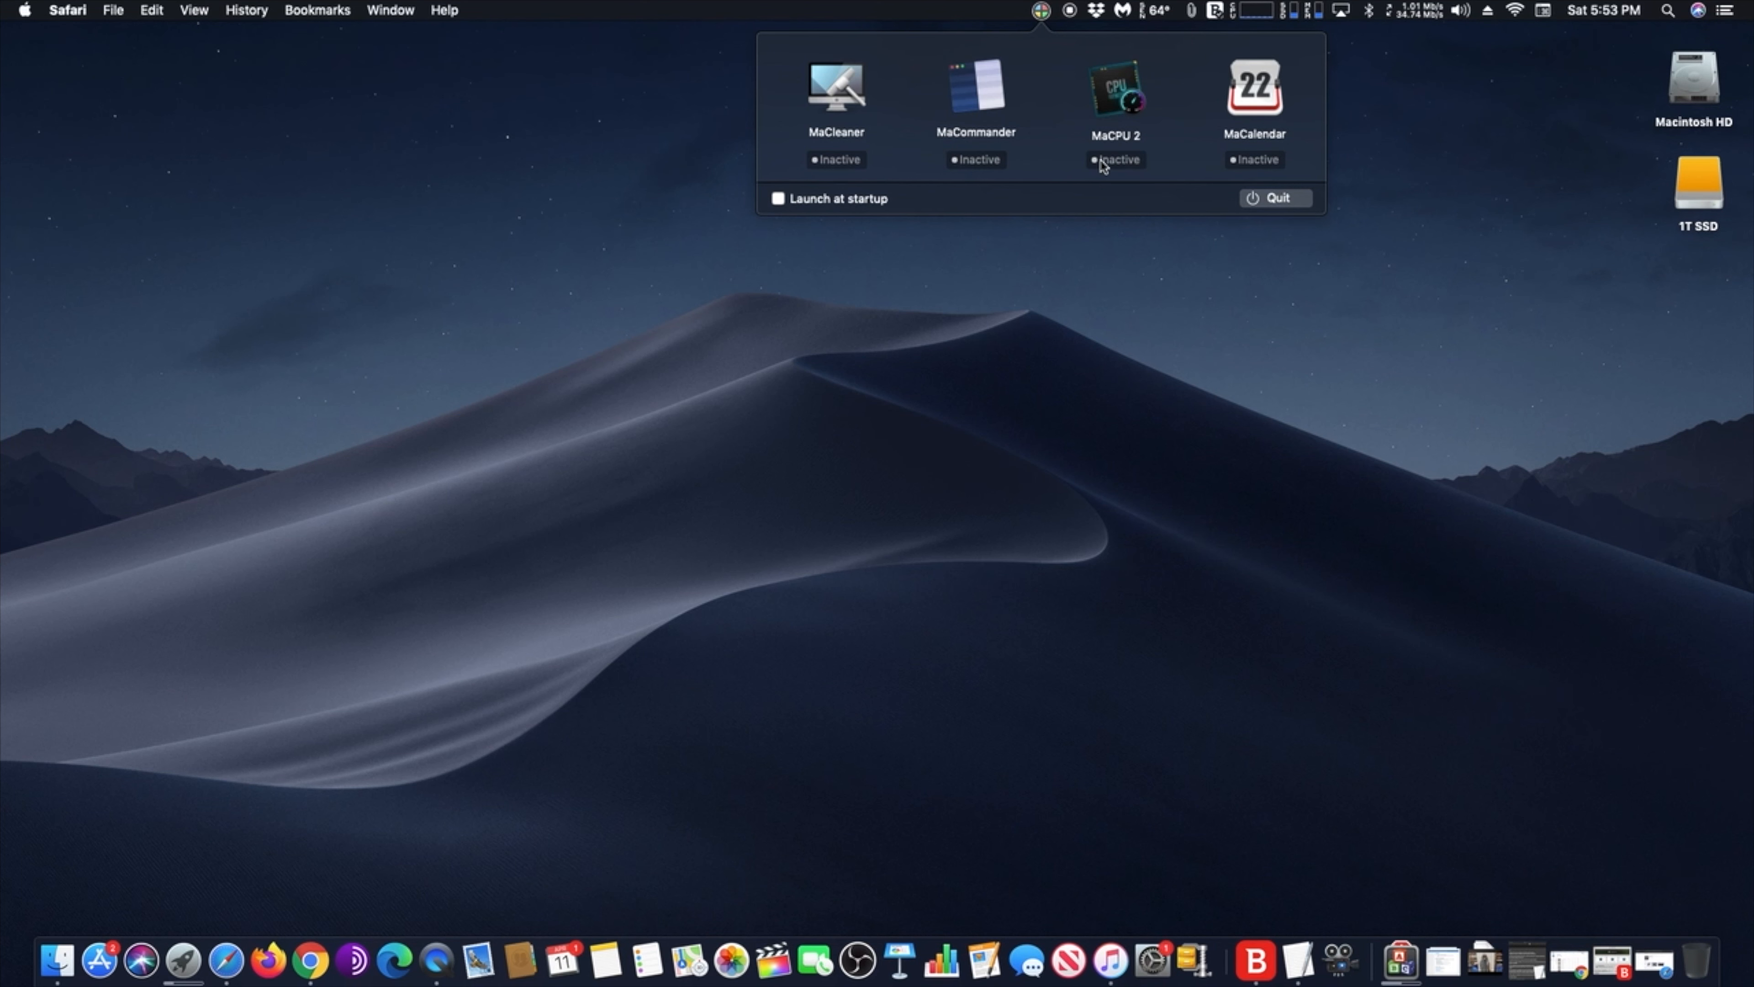
Launch MaCleaner on the home folder, clean caches and logs, and view iTunes cleanup options.
left_click(834, 87)
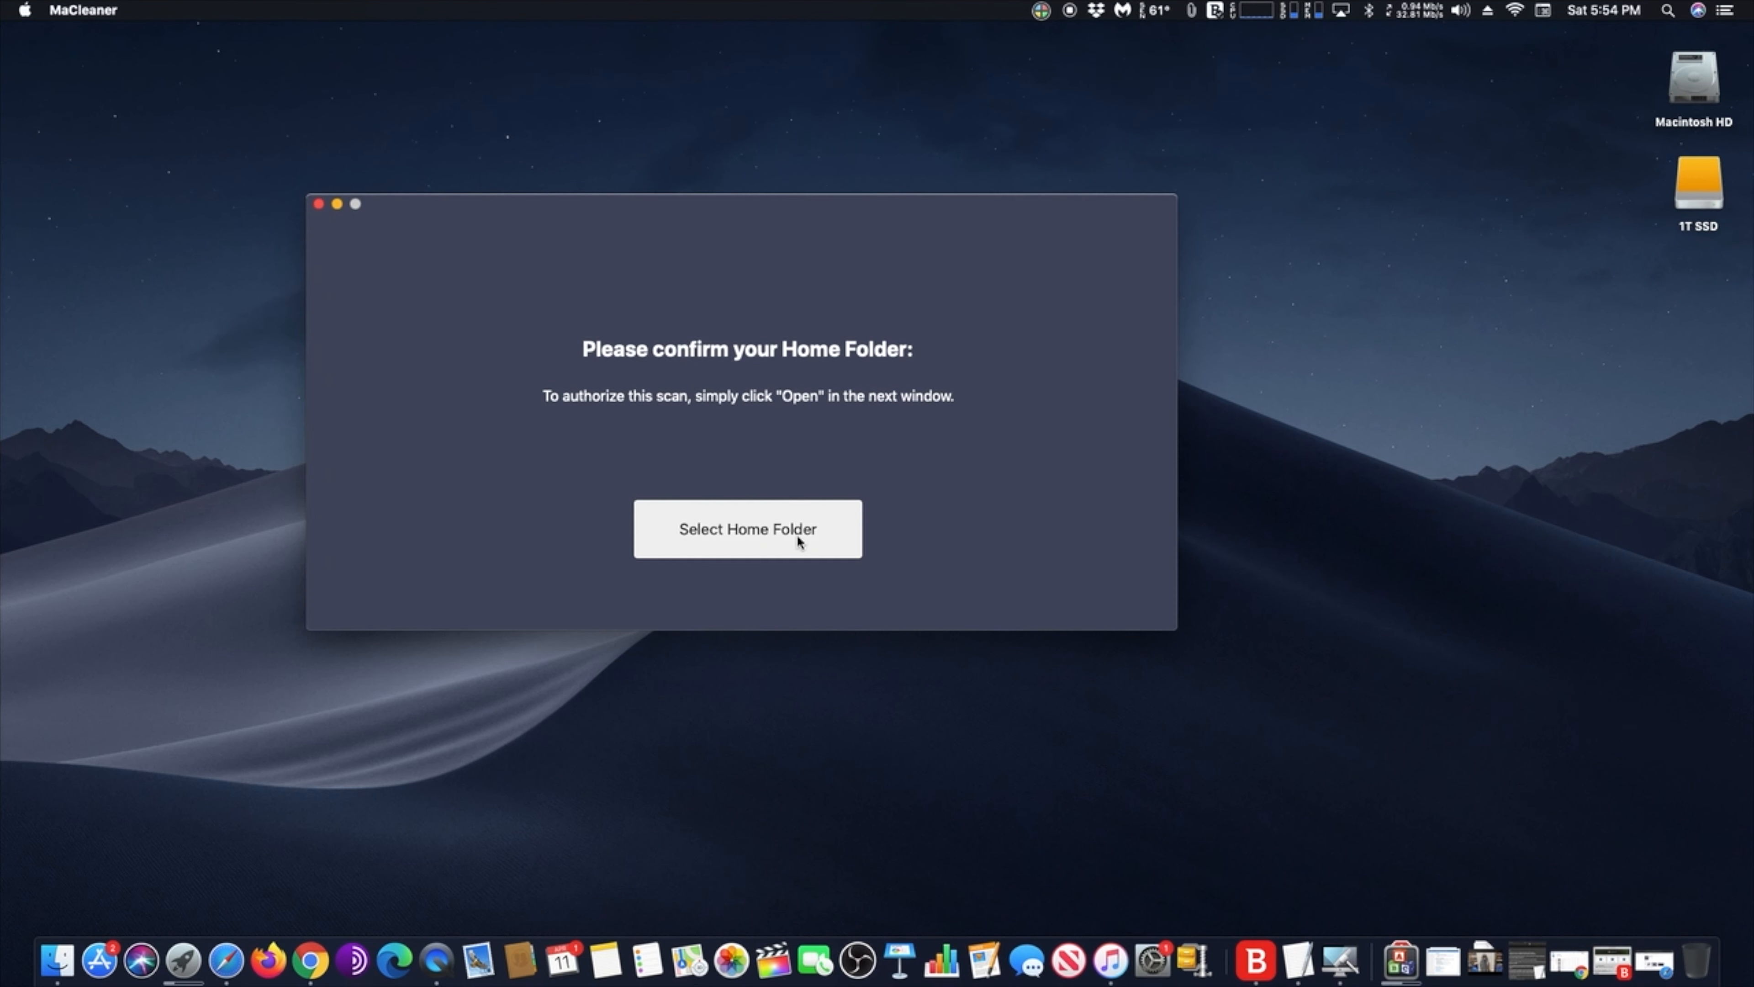
left_click(747, 528)
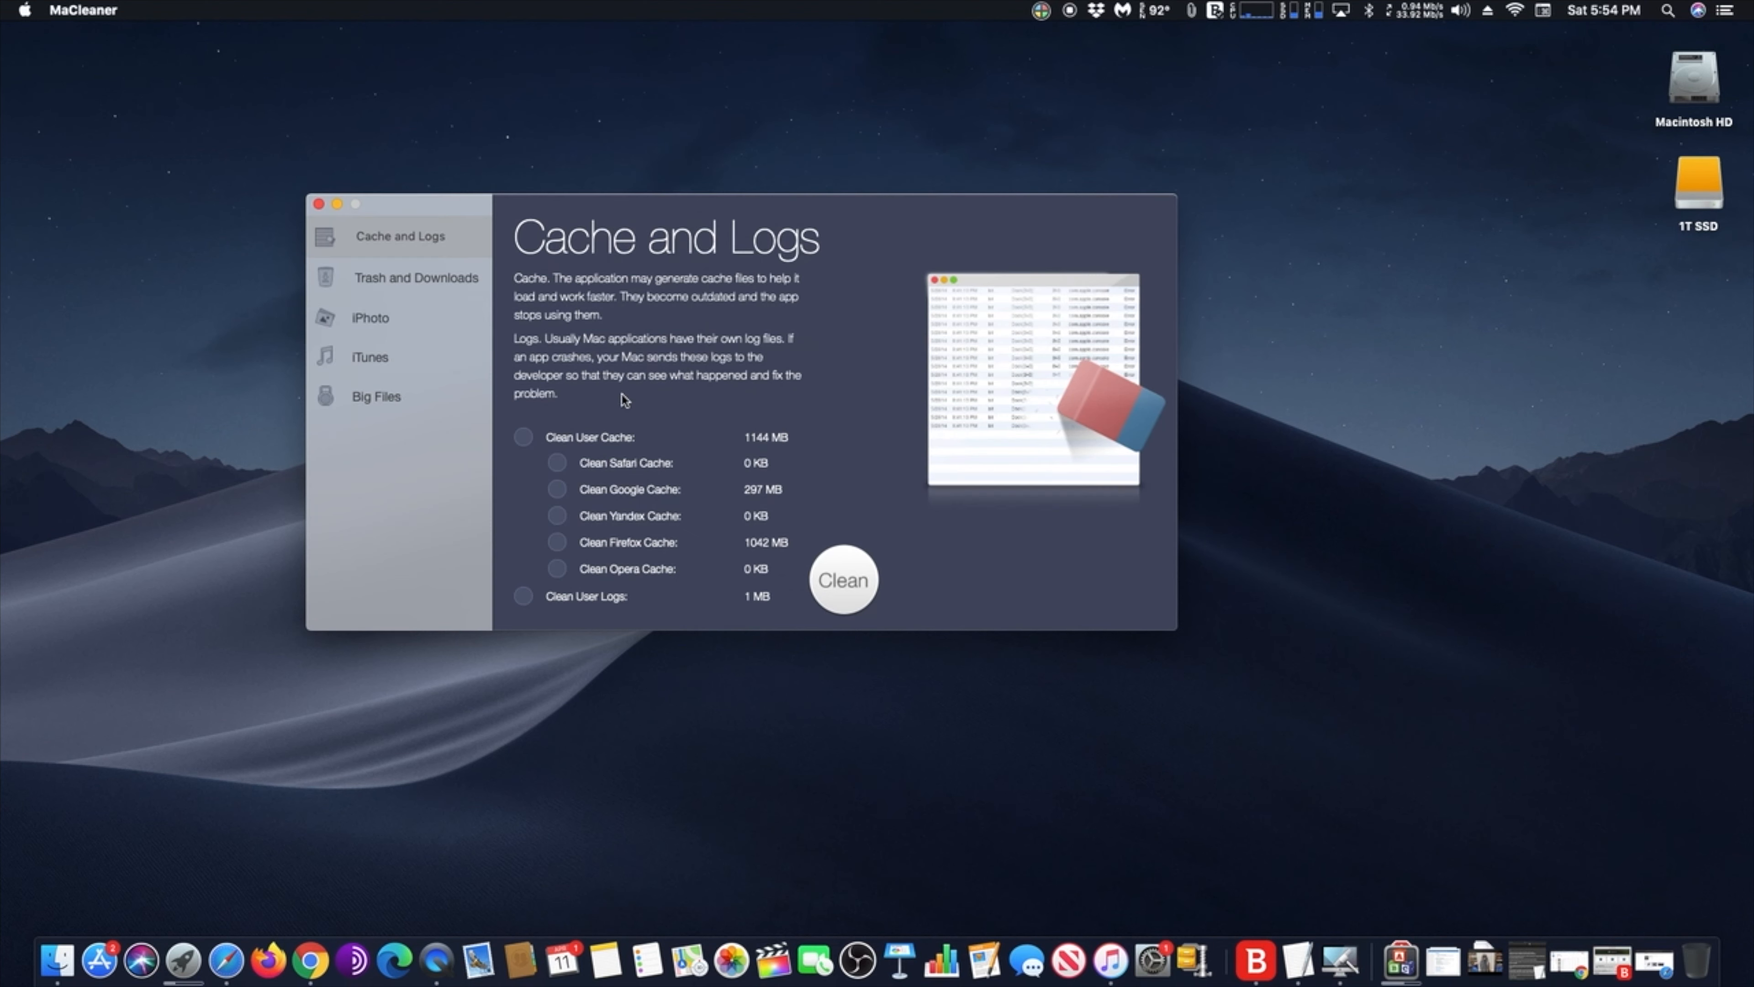
left_click(843, 580)
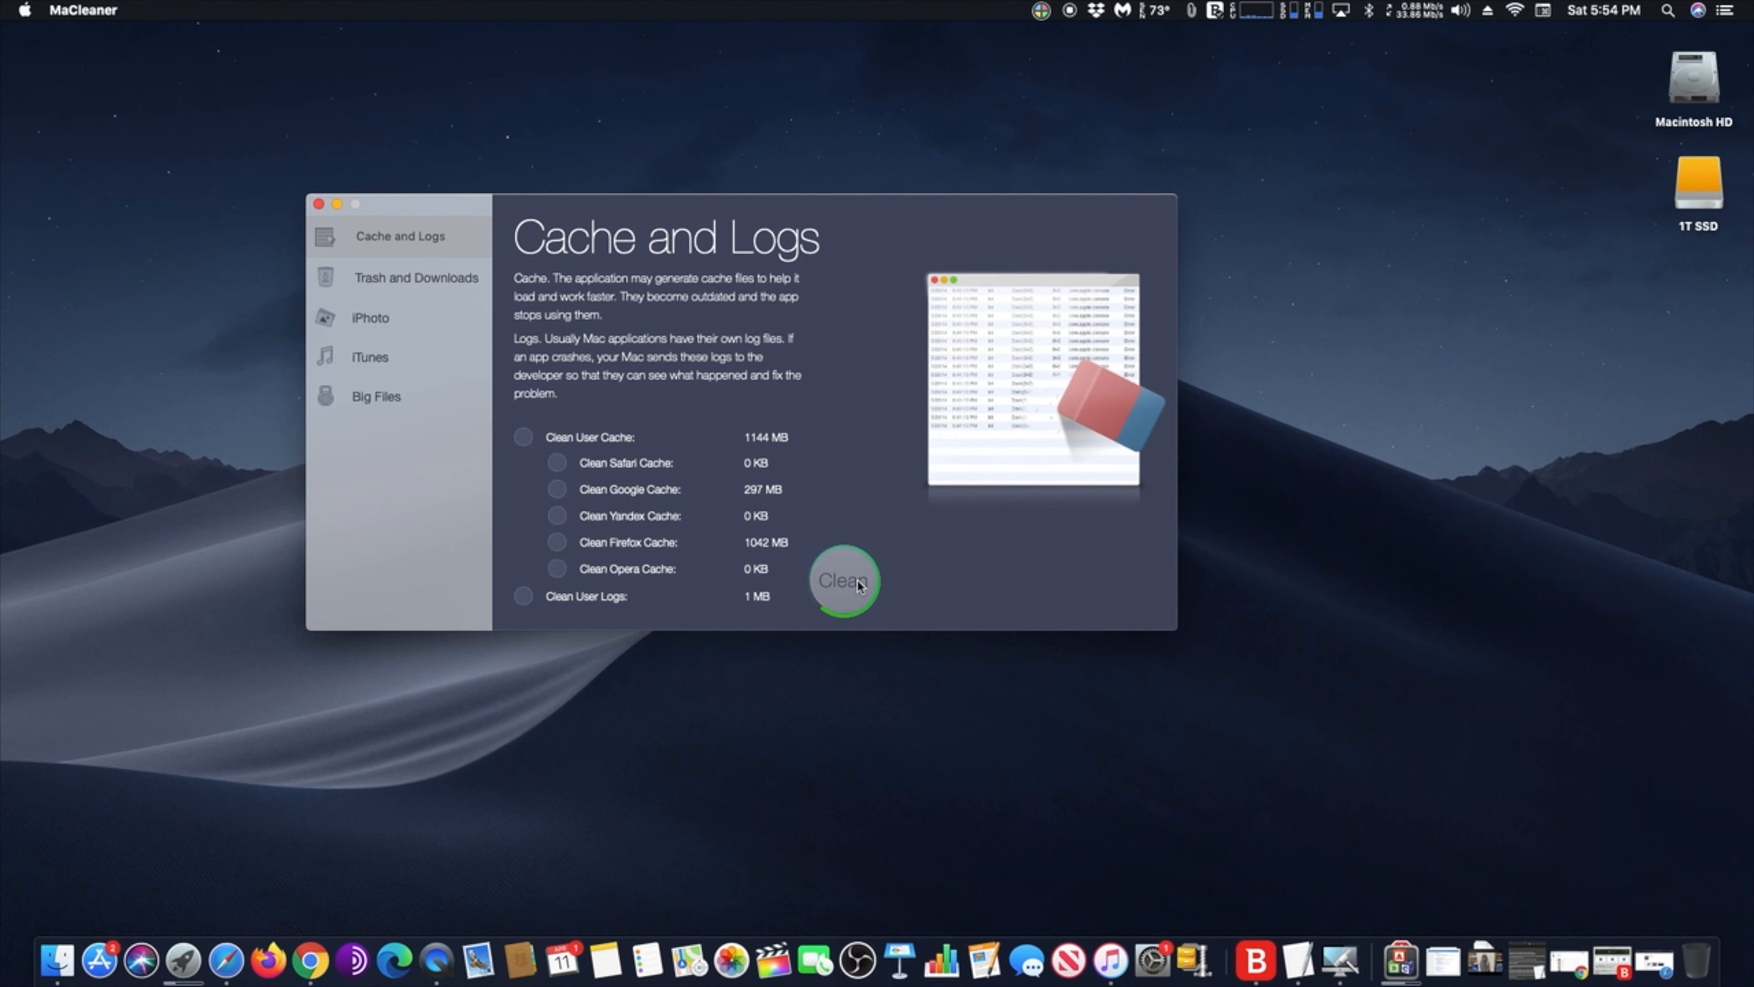
left_click(372, 355)
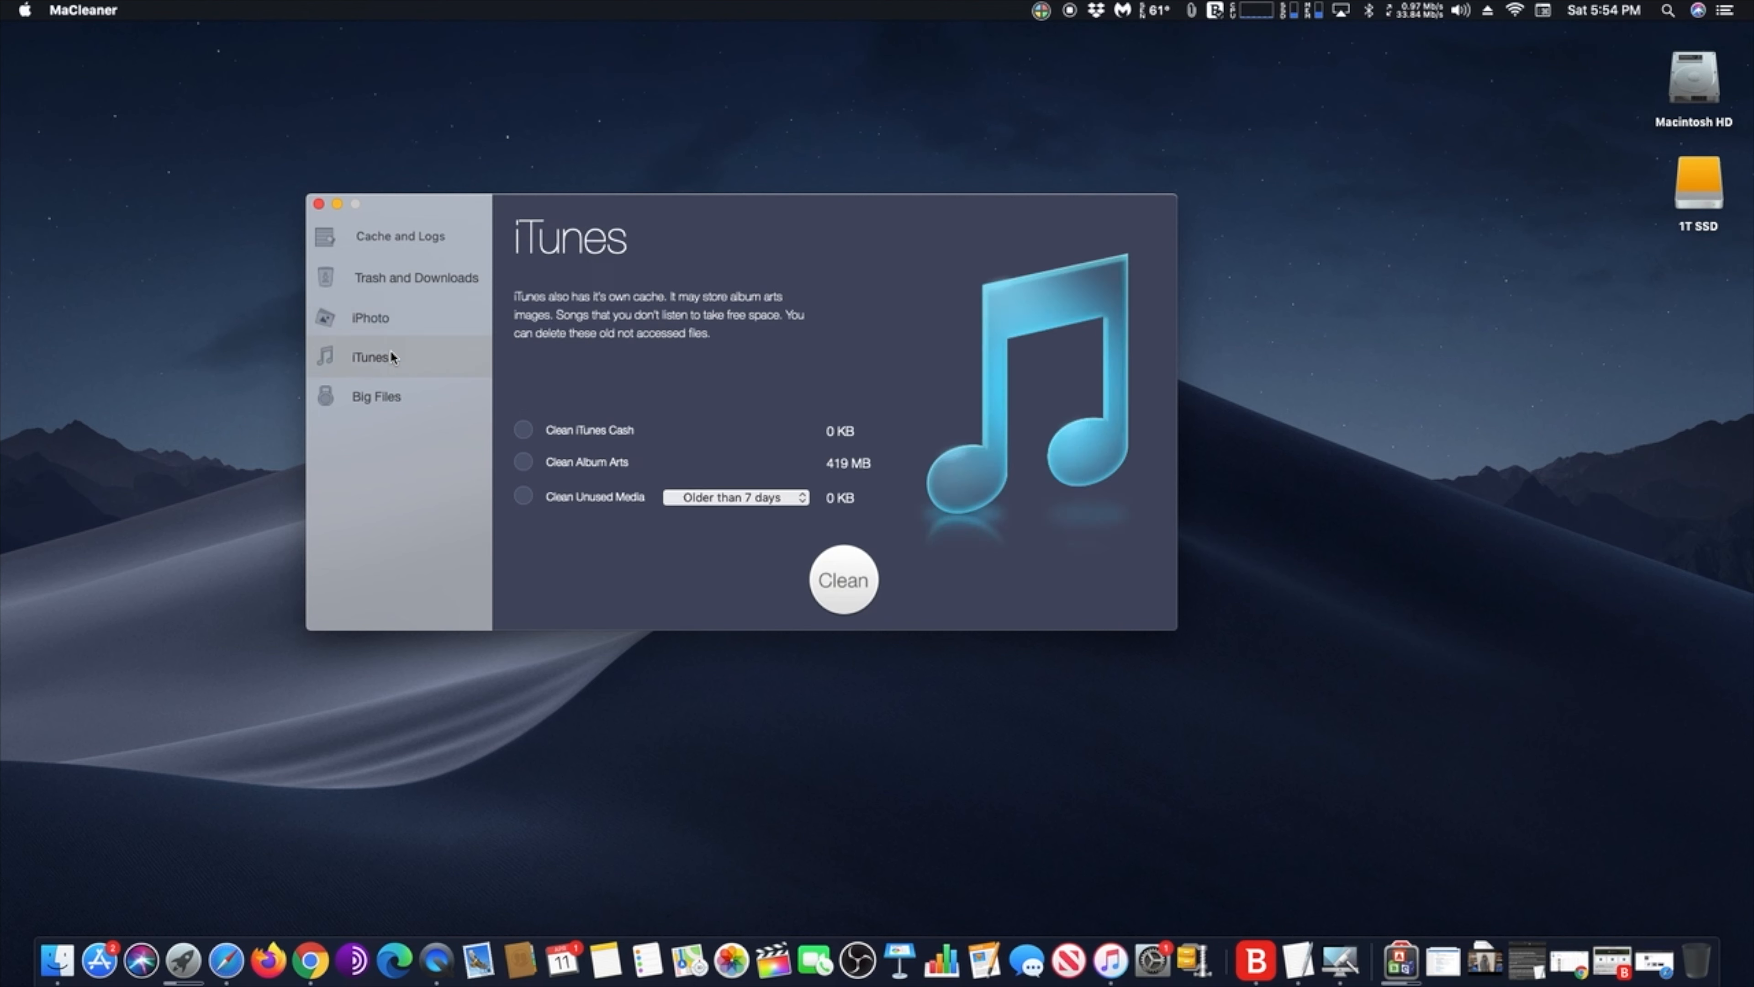
Enable Launch at startup in MaCombo's panel and launch MaCommander on the home folder.
left_click(1039, 10)
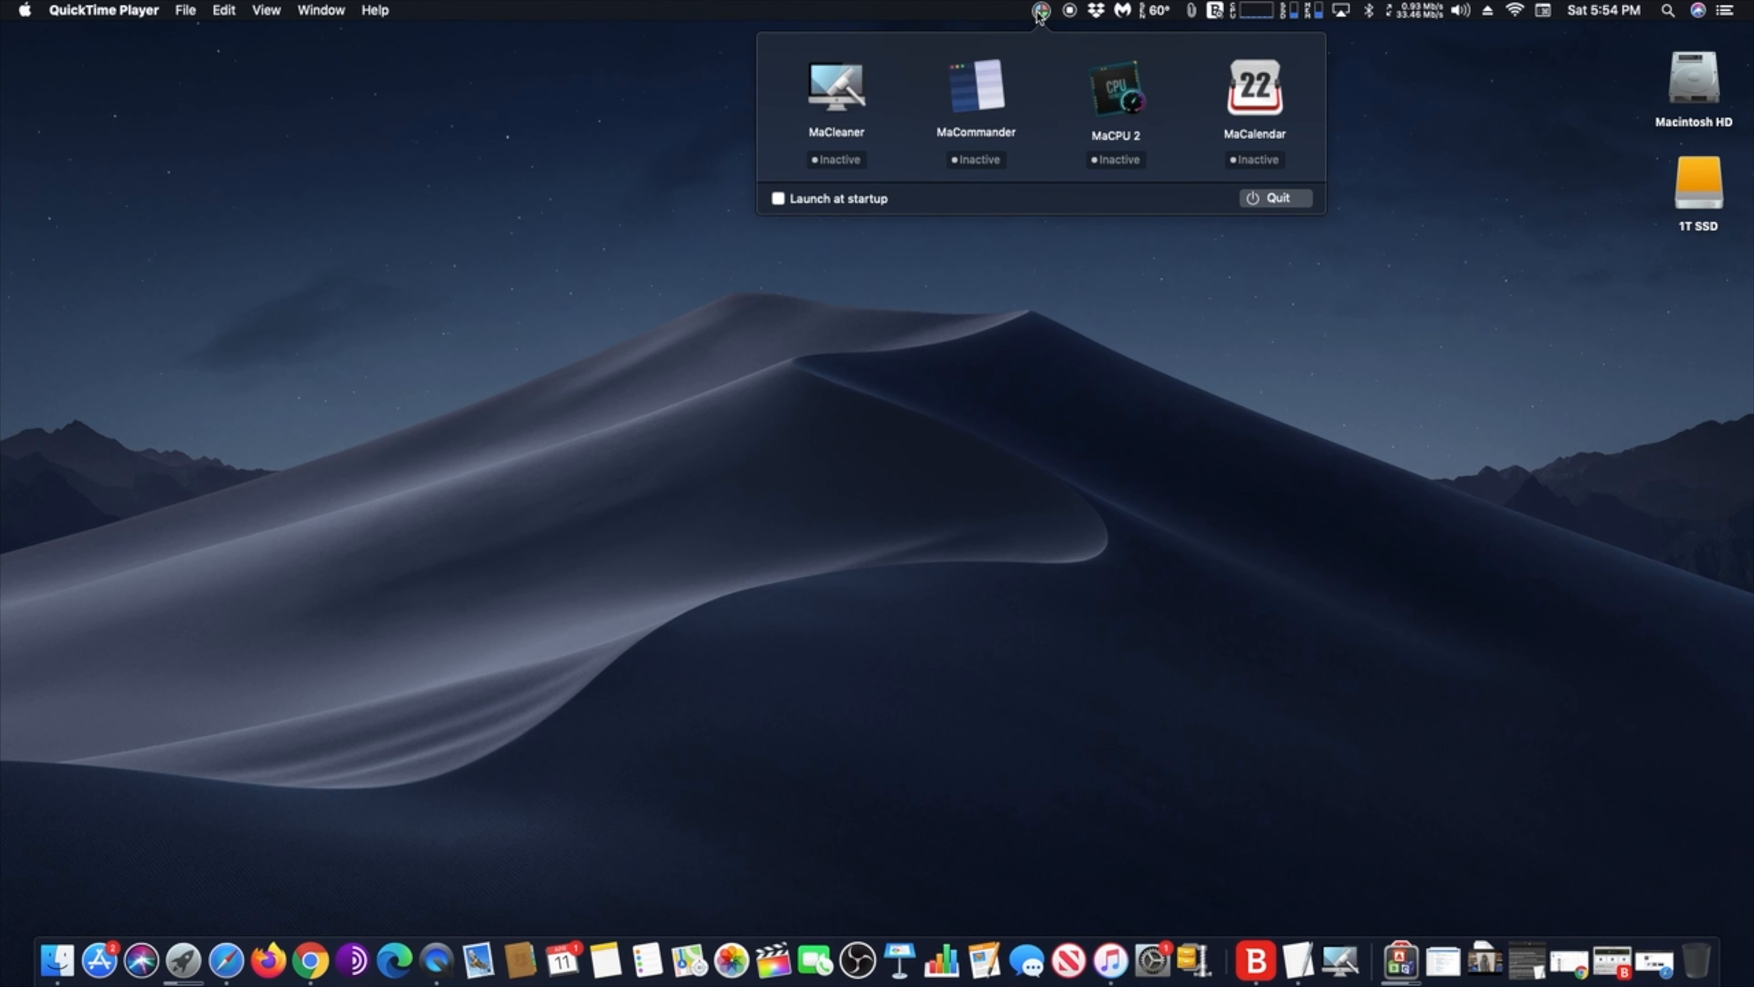
left_click(834, 86)
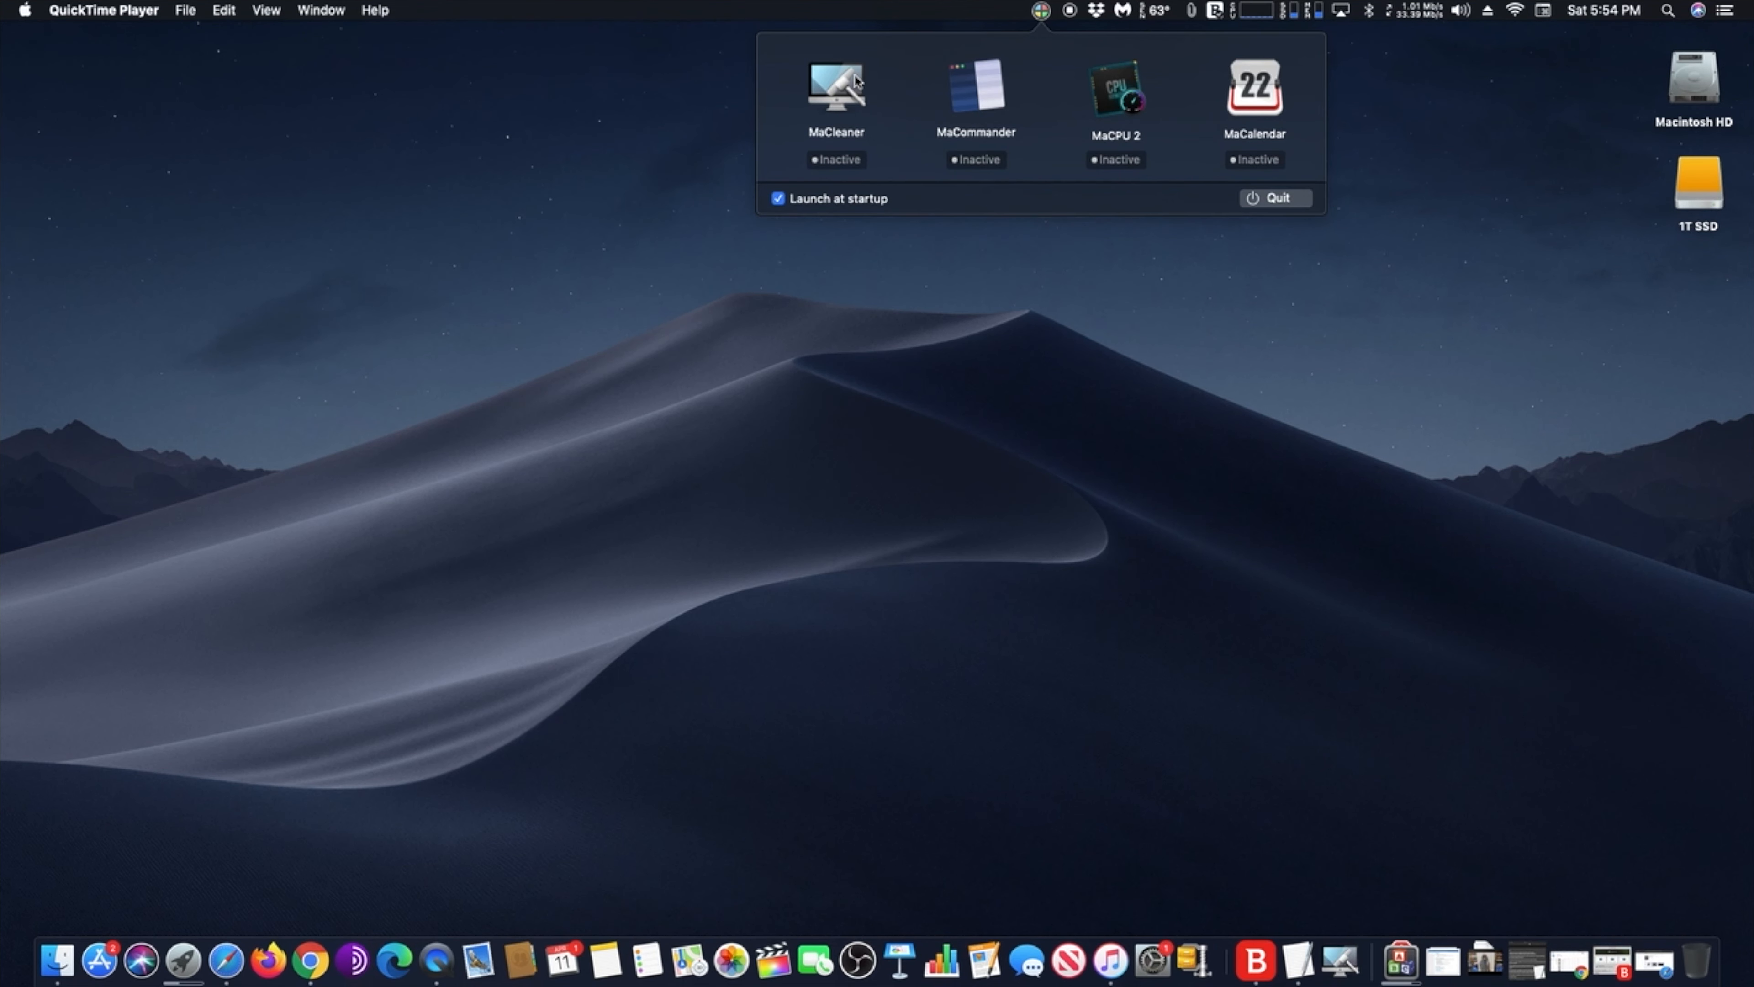
left_click(973, 89)
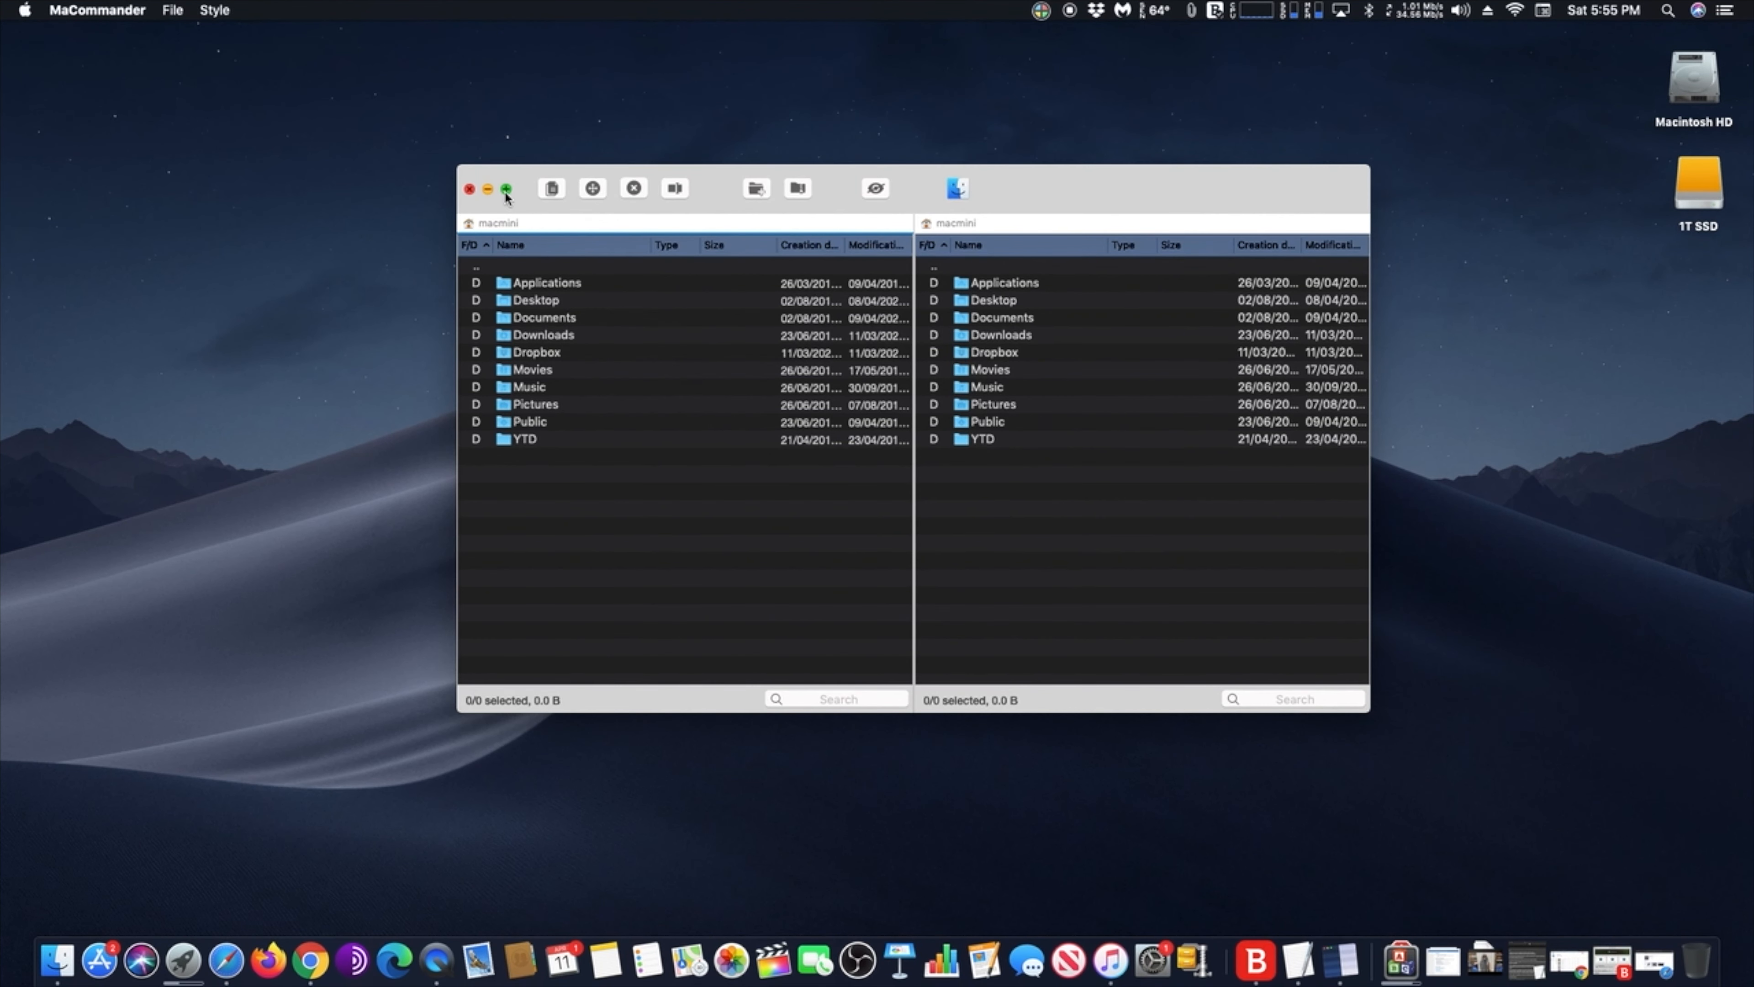